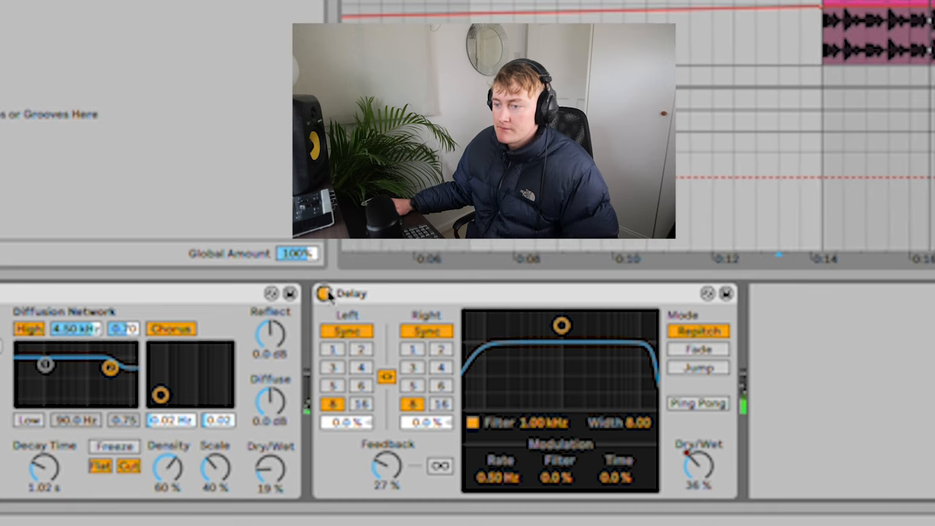
Step: Toggle the vocal delay's filter off and on to compare its effect
click(324, 293)
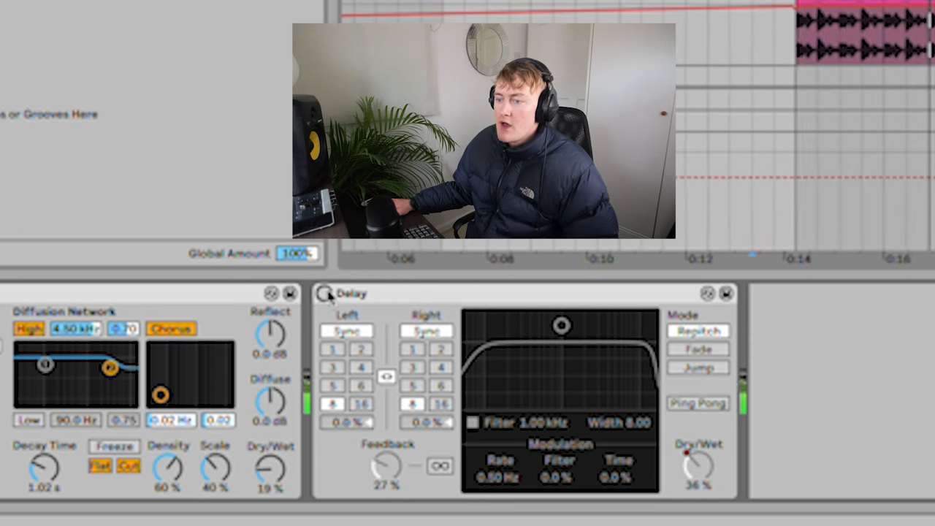
click(322, 293)
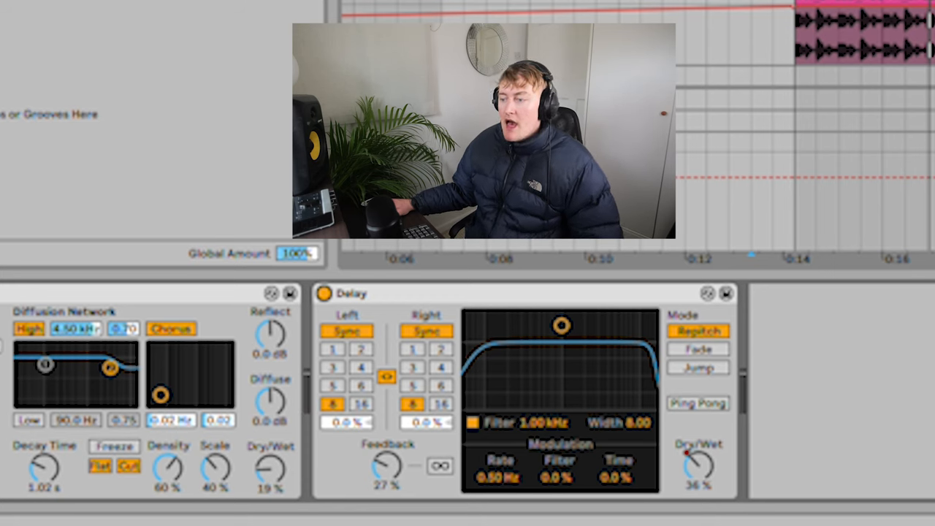
right_click(707, 293)
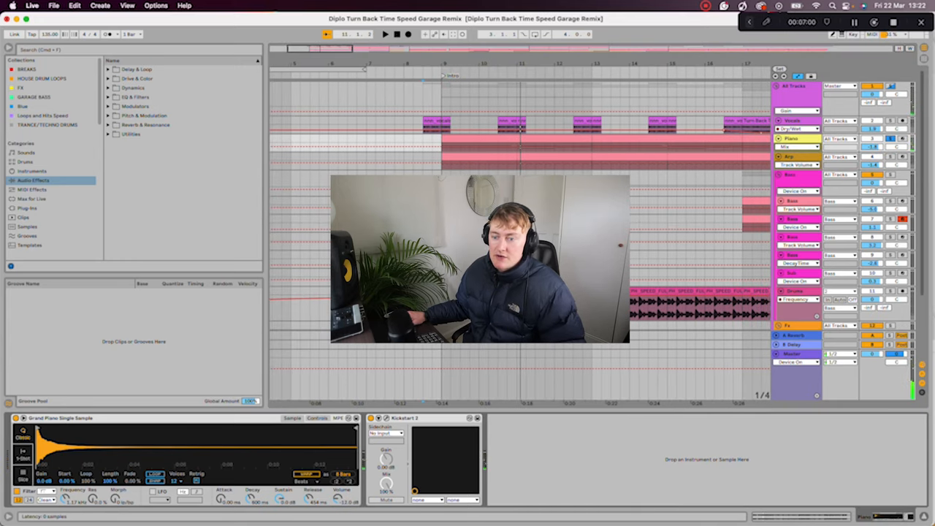
Step: Filter the browser library to 'grand' piano entries for the piano track
text(gr)
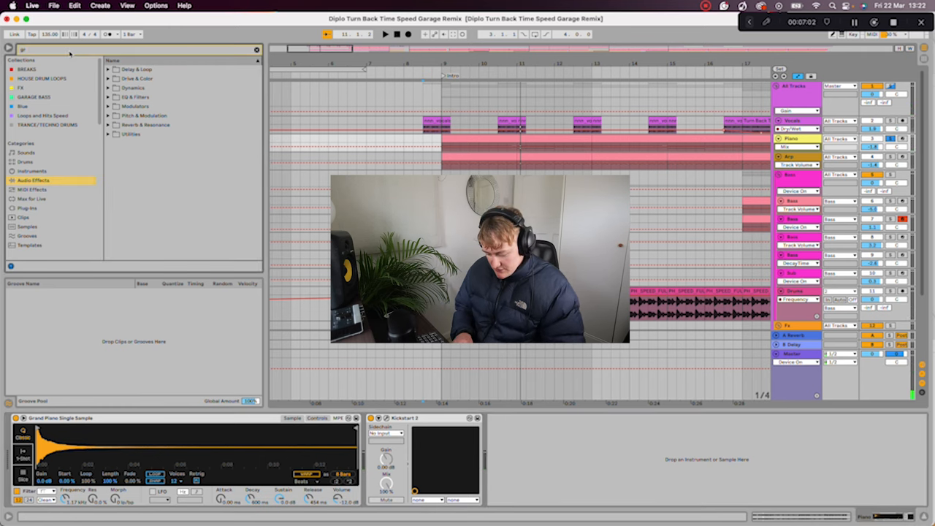
text(grand)
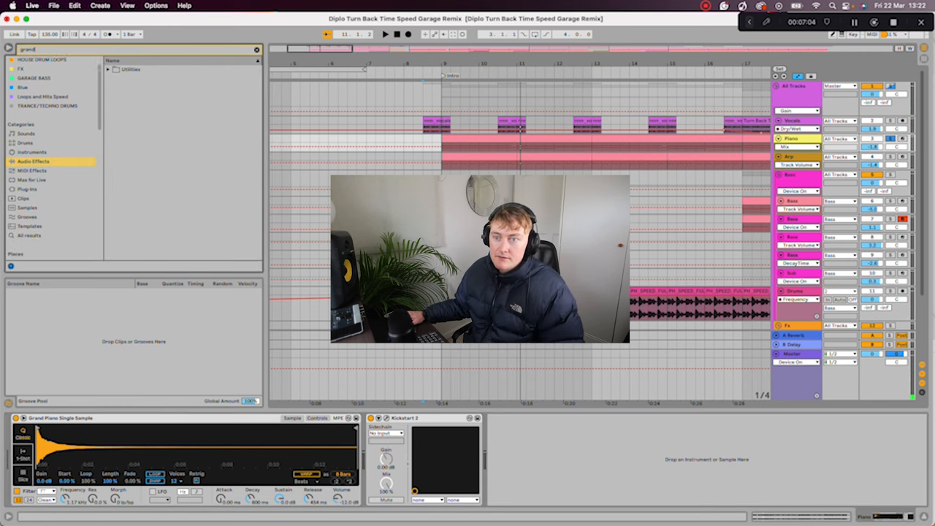
click(29, 216)
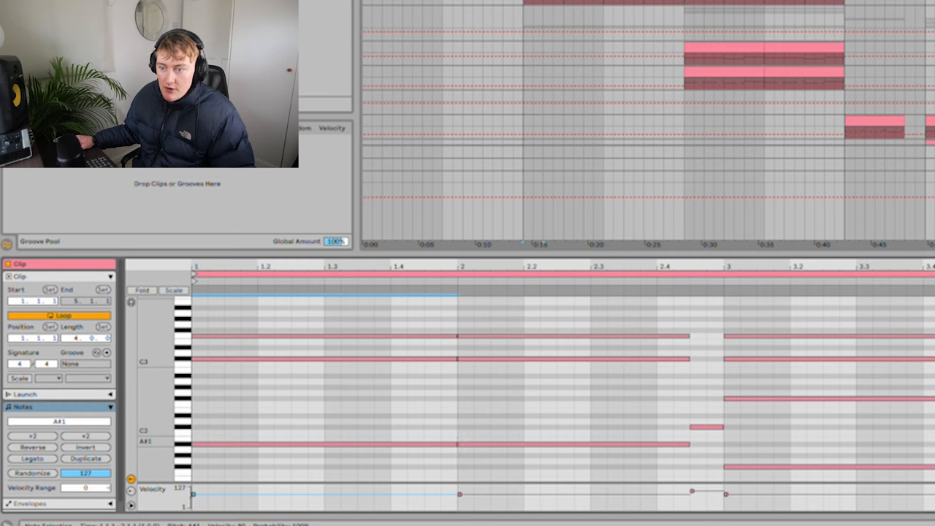
Step: Turn on Major scale highlighting for the piano chord clip and select its notes
click(20, 377)
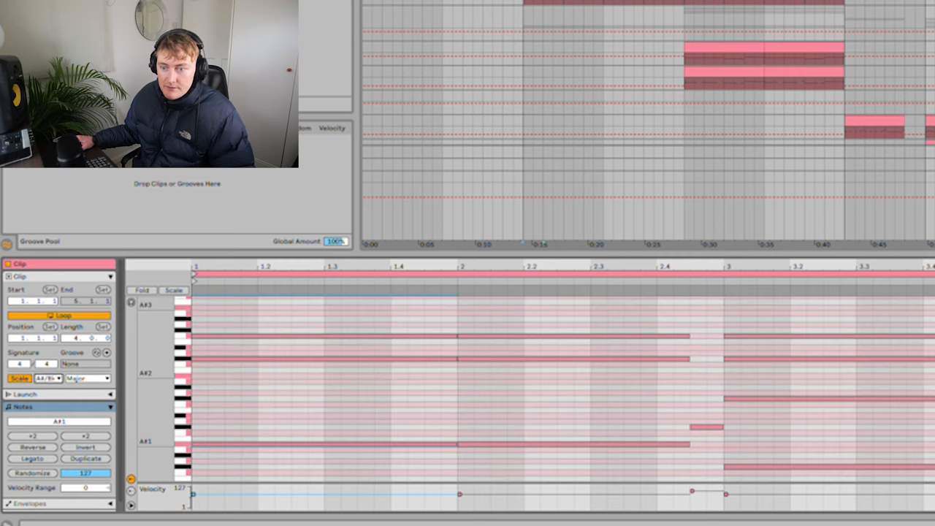
click(87, 376)
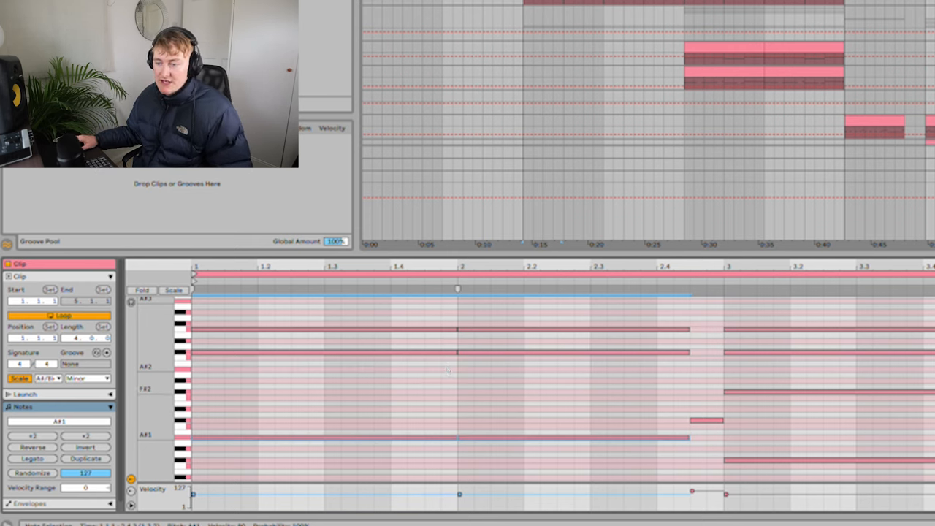
drag(406, 401, 511, 456)
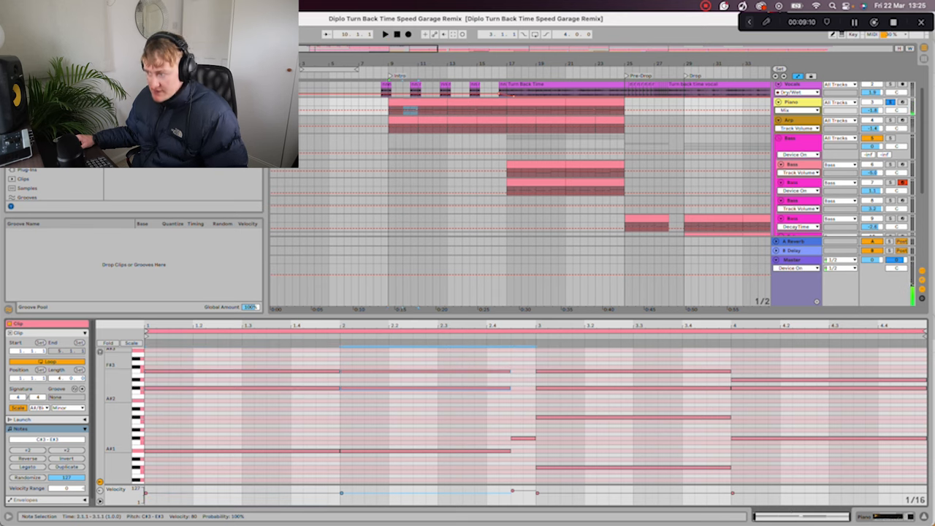
click(385, 33)
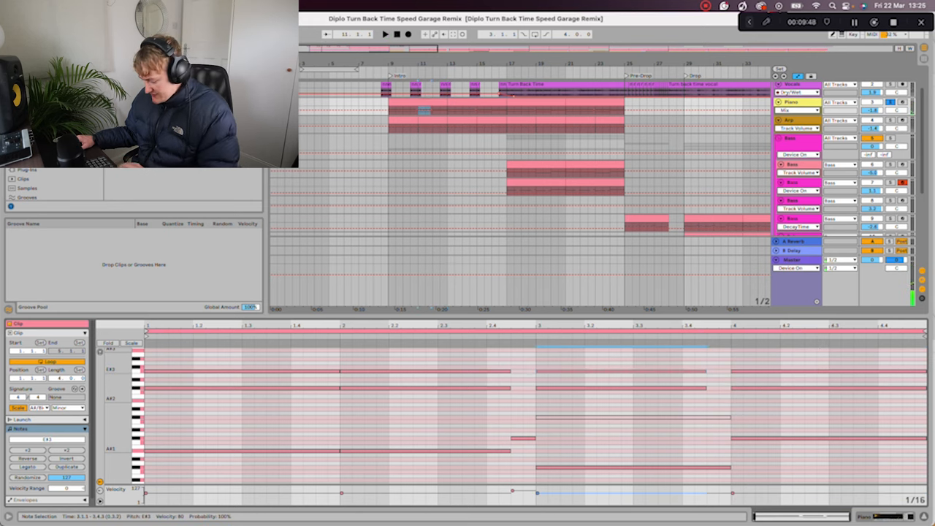
click(386, 33)
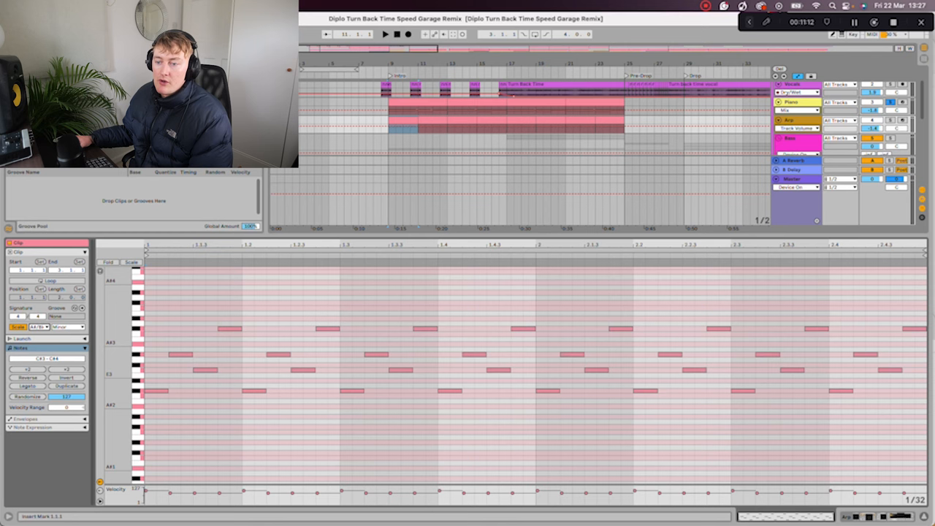
Step: Show the arp clip's stepped short-note pattern in the note editor
click(386, 35)
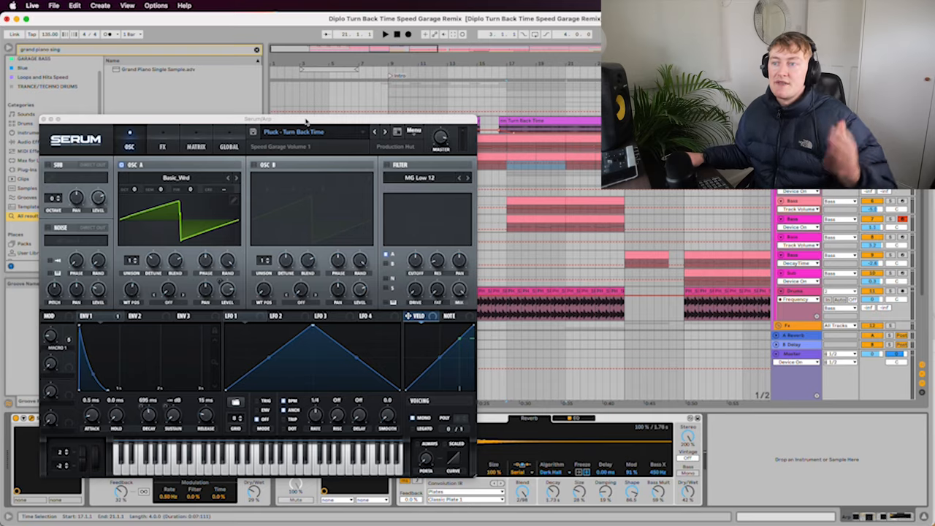
mouse_move(319, 140)
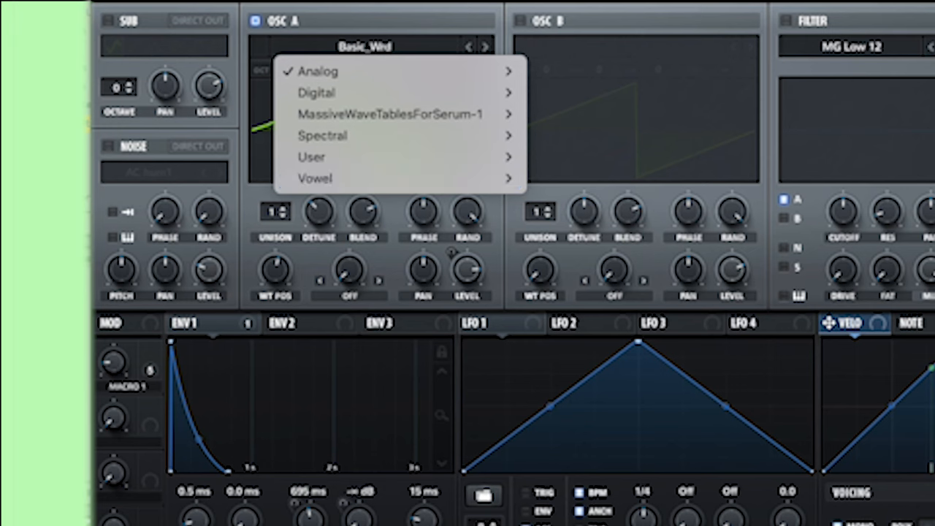
Step: Browse oscillator A's analog wavetables, try a 23 s ENV 1 decay, then return it to about 695 ms
click(319, 70)
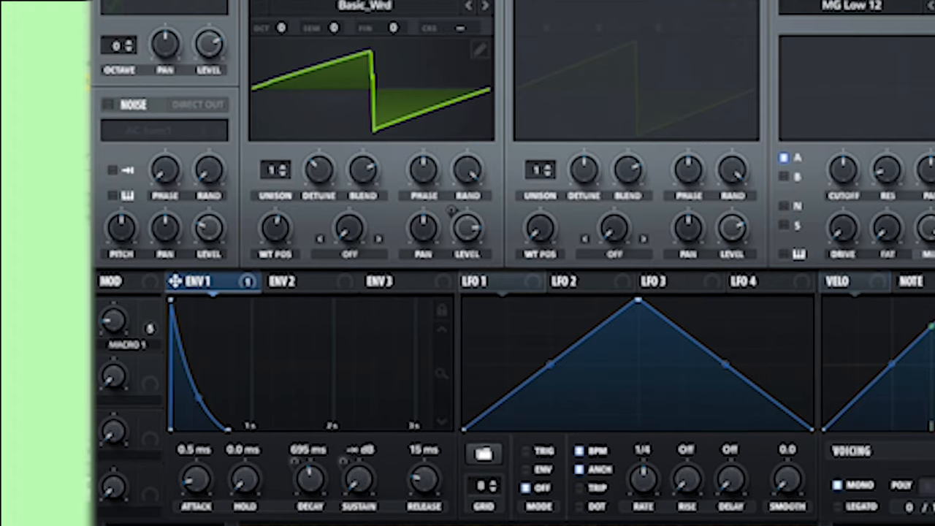
scroll(down, 3)
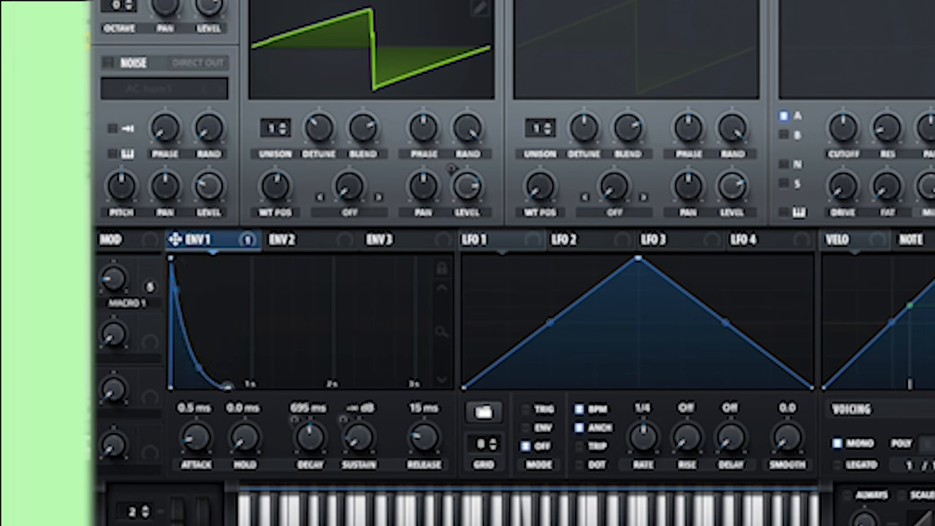
drag(310, 438, 309, 409)
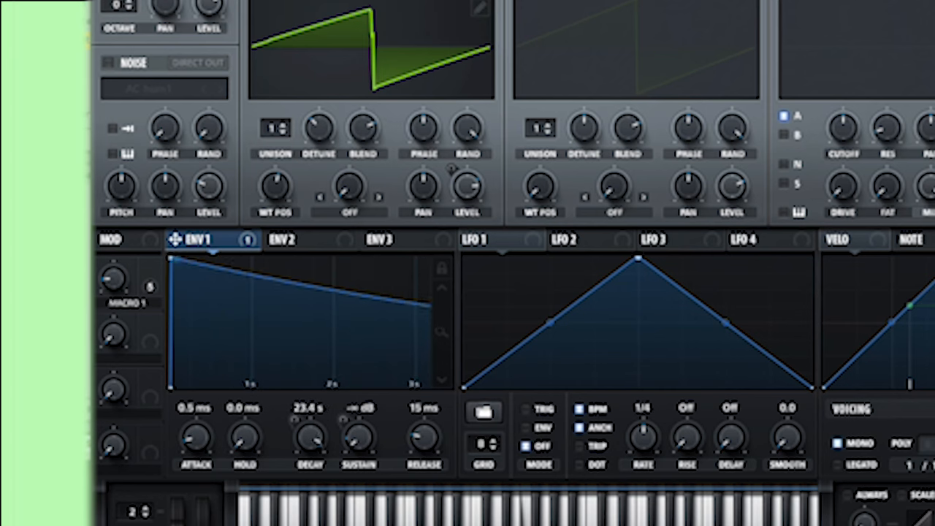
drag(309, 435, 310, 409)
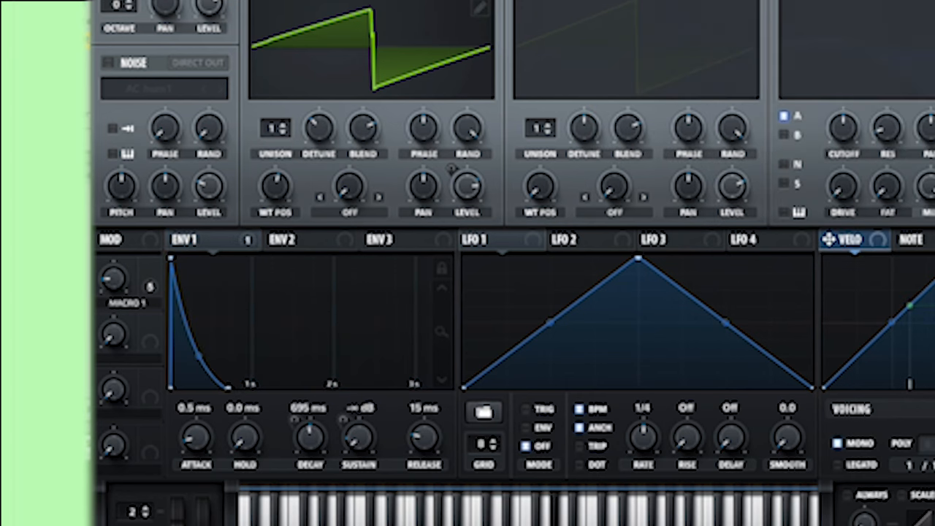
Step: View Serum's FX rack with the pluck's hyper, compressor, low-pass filter and delay
click(281, 89)
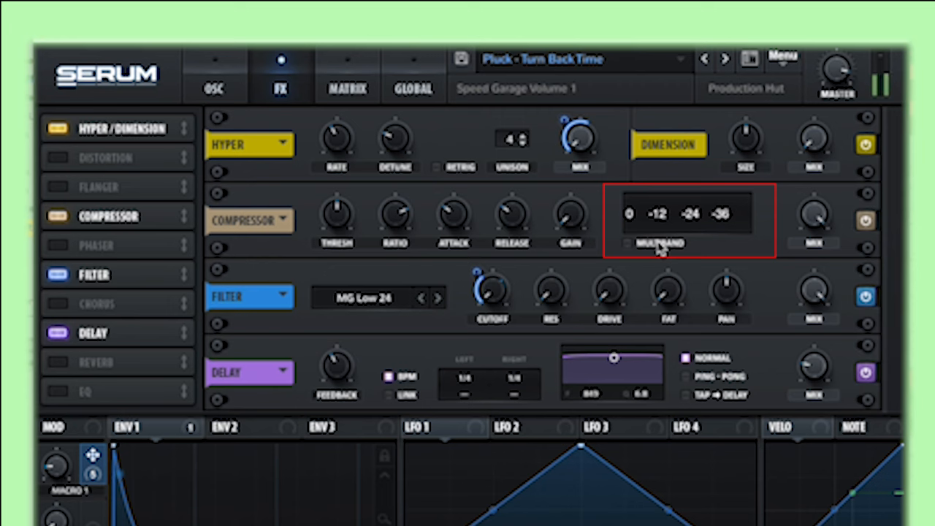
click(627, 243)
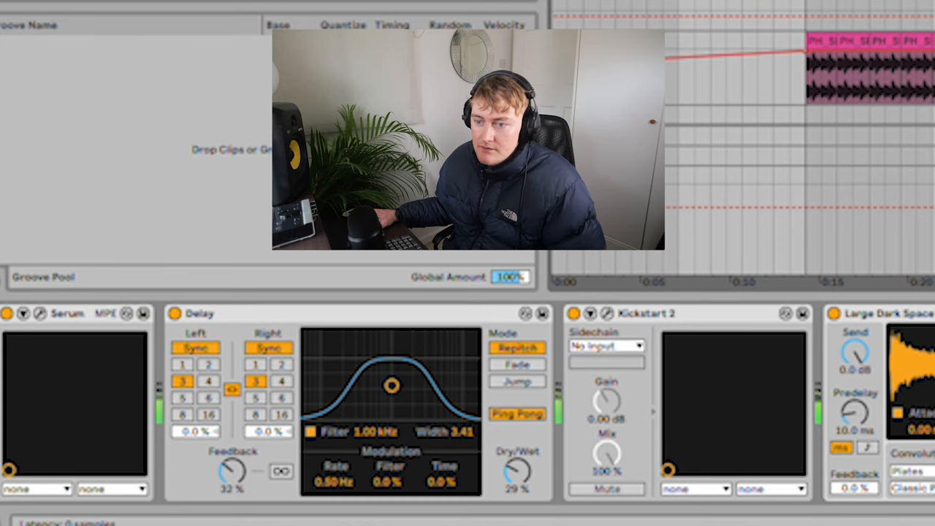
Step: Close the Kickstart 2 ducking window and show the arp track's Dark Hall reverb
click(199, 313)
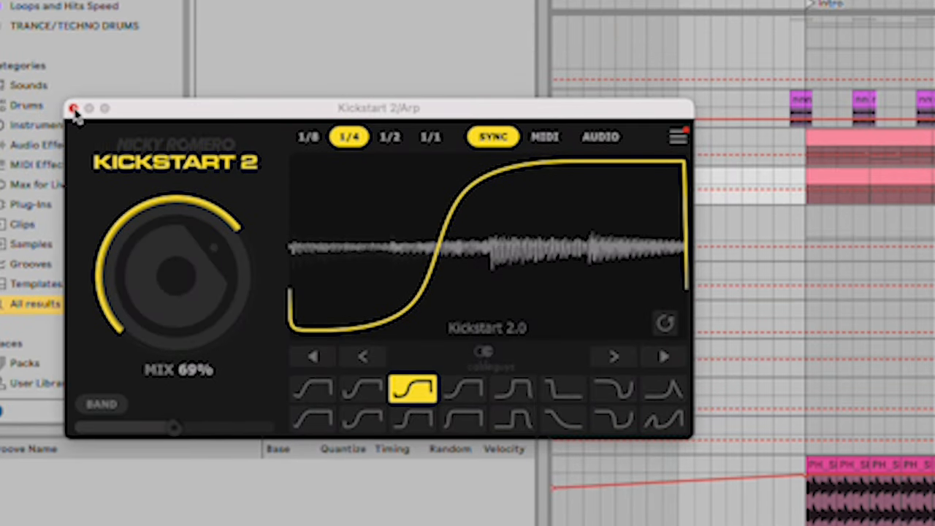
click(73, 108)
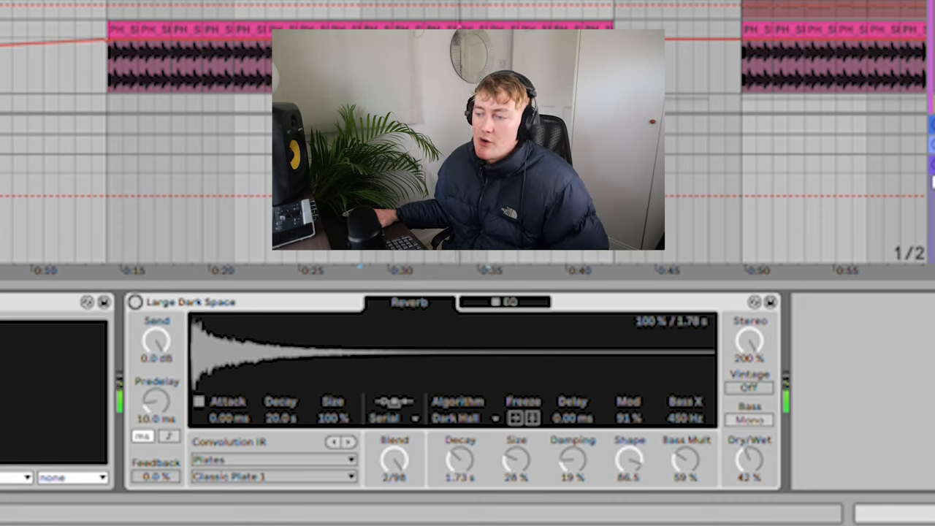
click(138, 301)
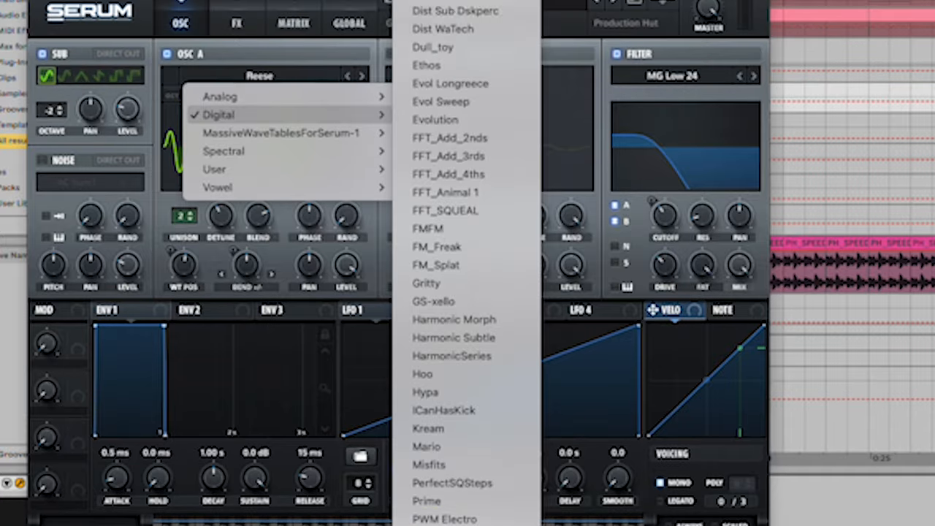
Step: Leave the wavetable list and reach Serum's preset menu via the global page
click(217, 114)
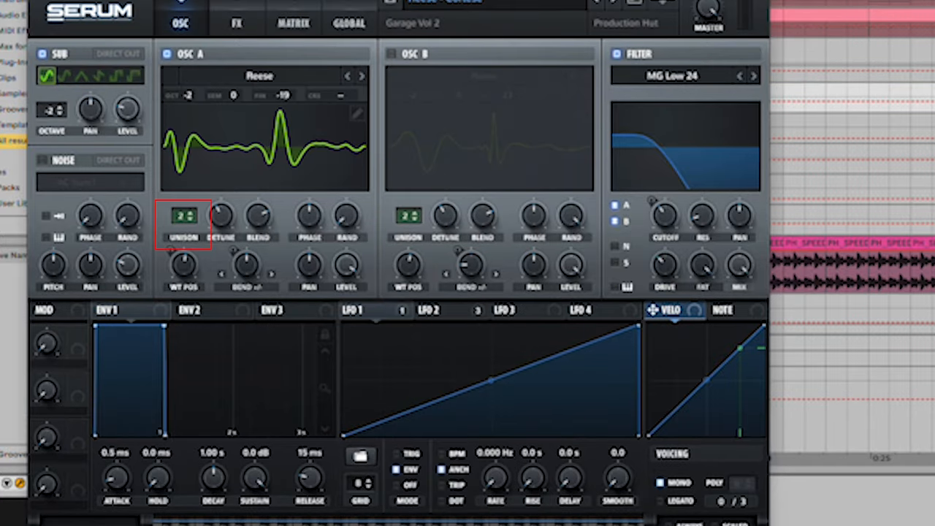
click(348, 23)
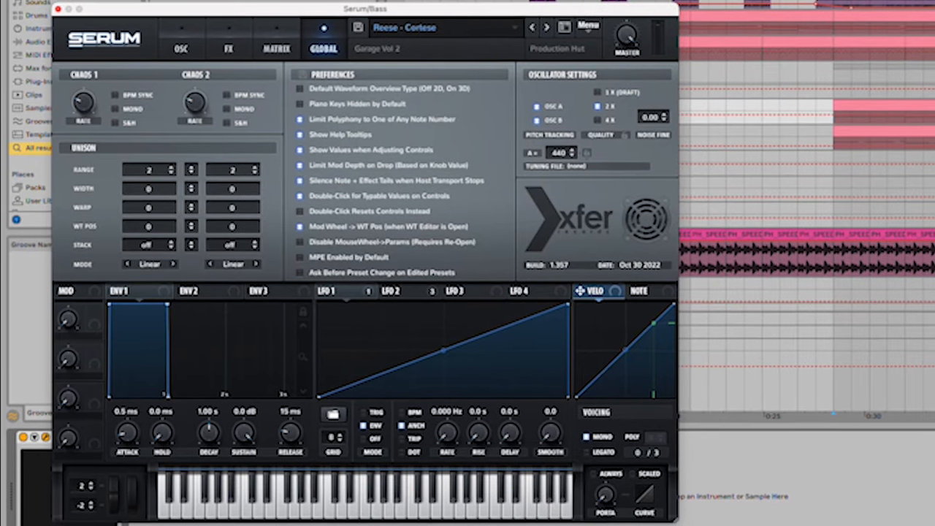
click(181, 41)
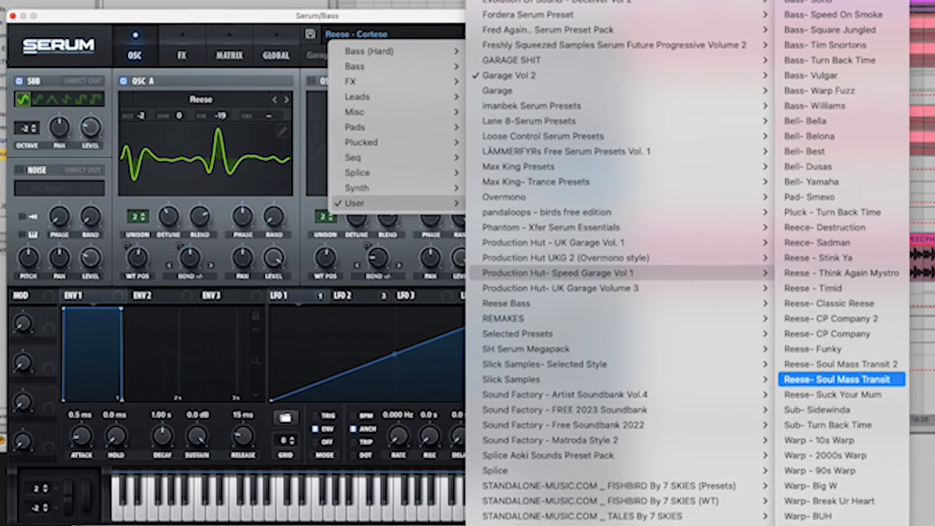
Step: Load the Reese - Timid preset and set the Env 1 to Filter modulation amount
click(829, 333)
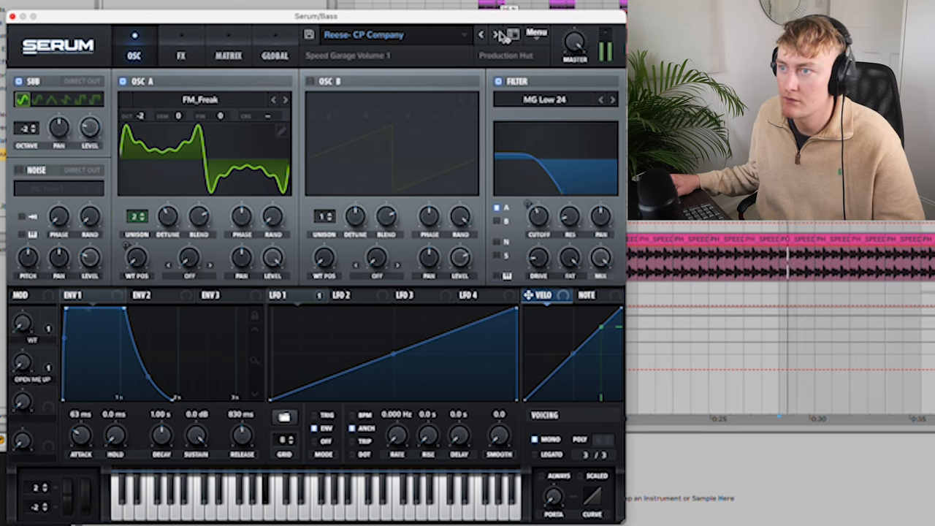
click(496, 35)
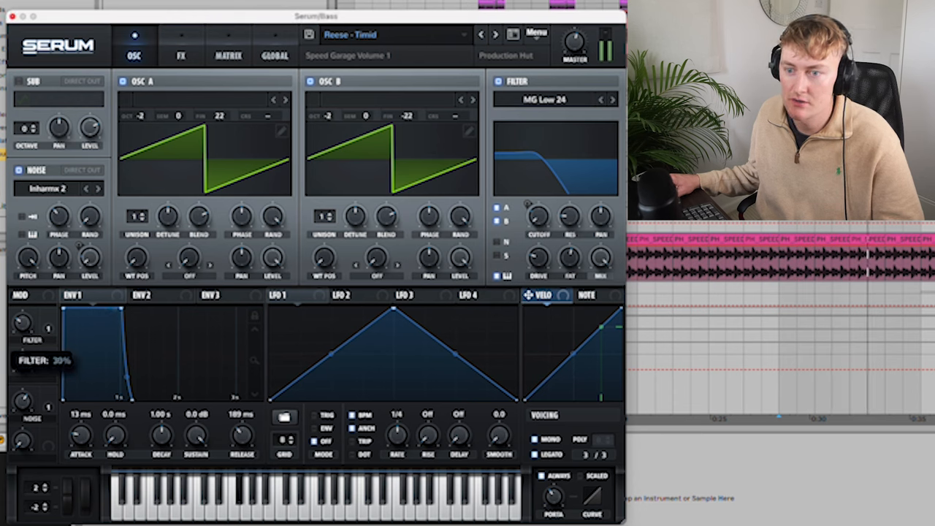
drag(23, 321, 24, 343)
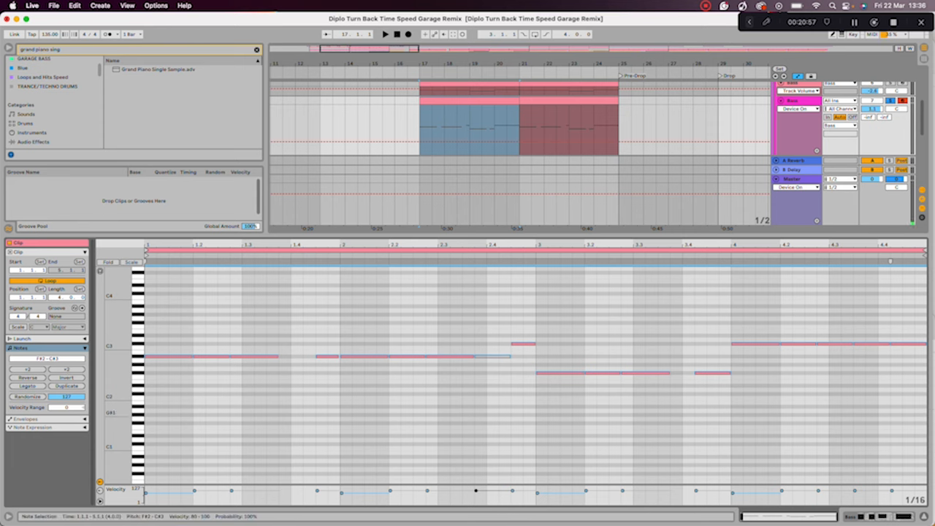
Step: Close Serum and select notes, including A#2, in the reese bass clip
click(386, 35)
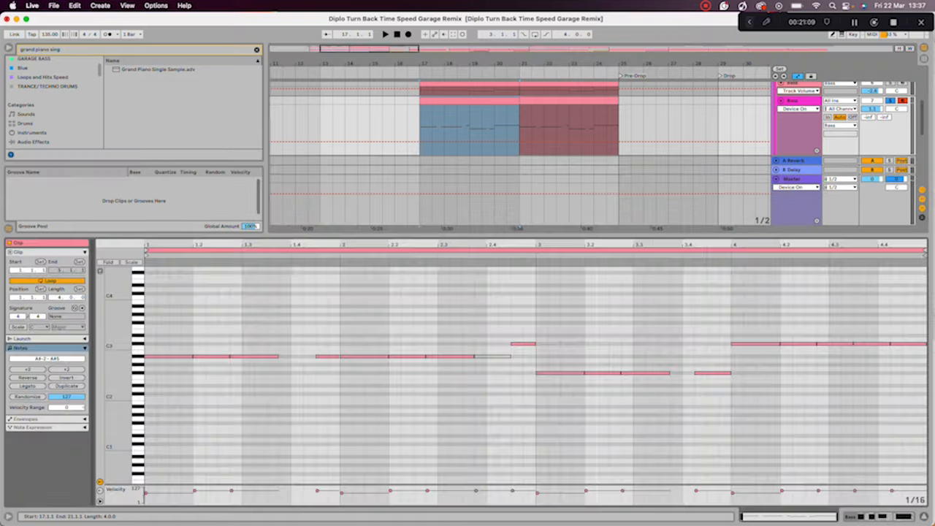
click(292, 356)
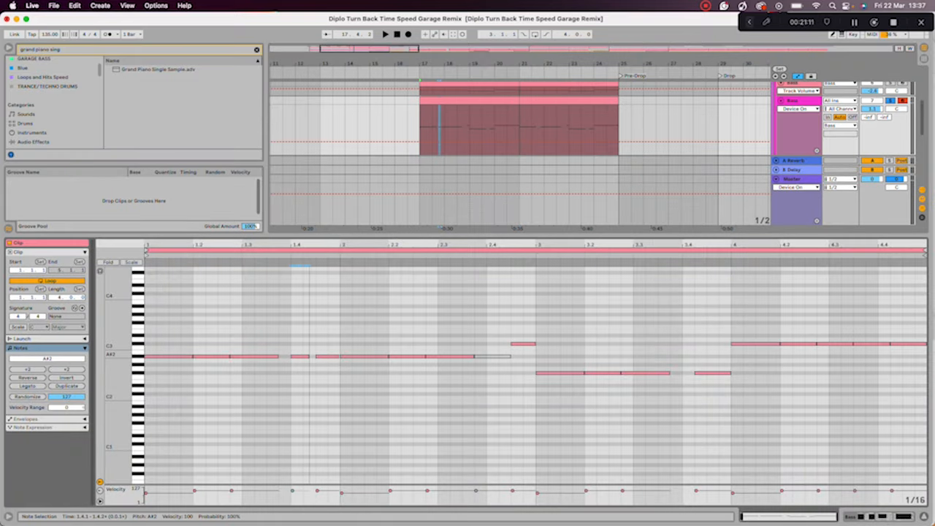
click(256, 91)
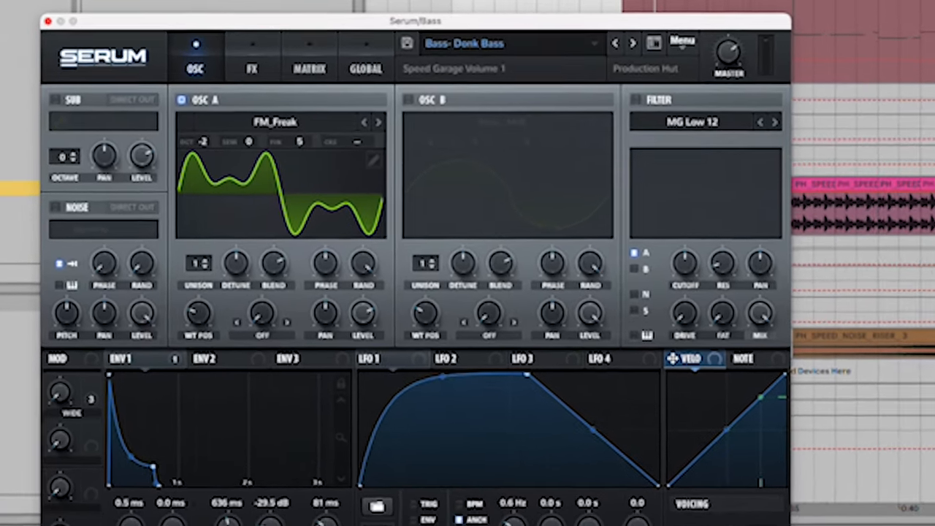
Step: Shift the Donk Bass oscillator A wavetable position and scroll through its effects chain
drag(197, 314, 198, 333)
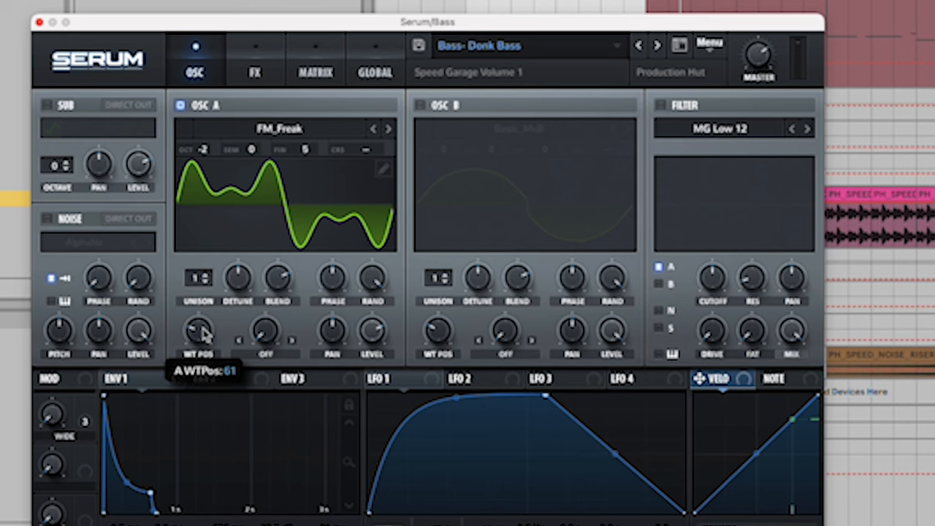
click(117, 378)
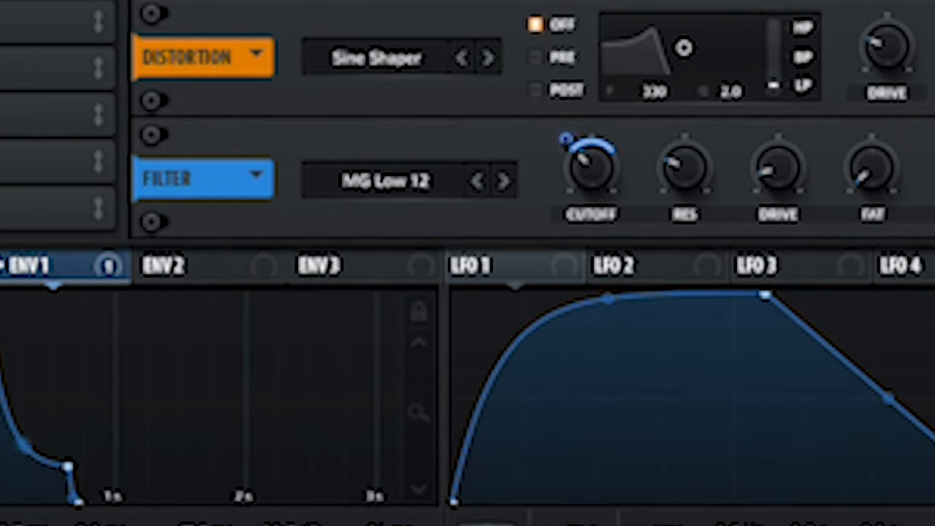
click(504, 181)
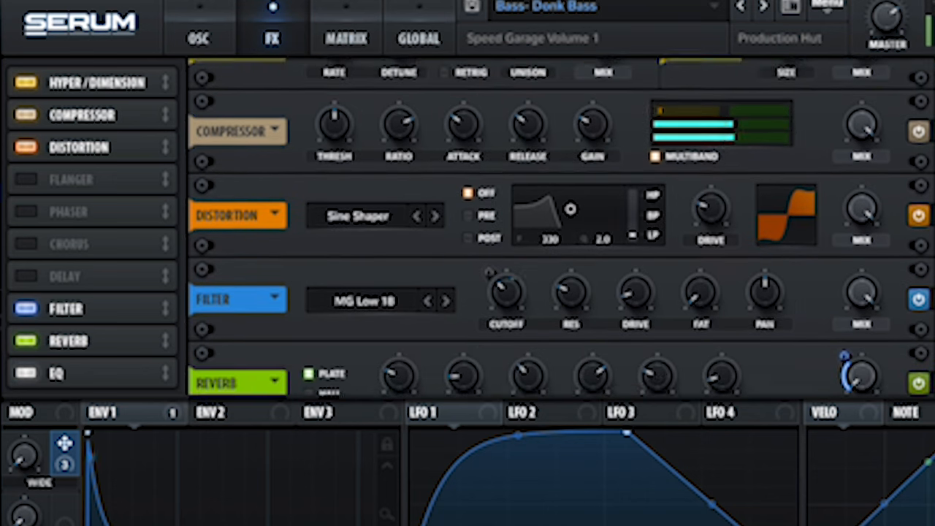
scroll(down, 3)
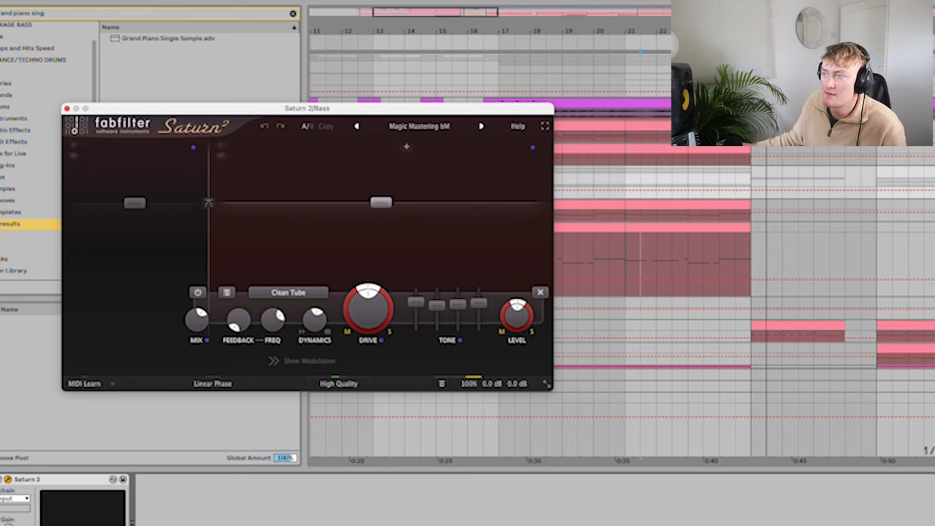
Step: Expand Saturn 2's preset menu to the V1 Preset Folder categories
click(421, 126)
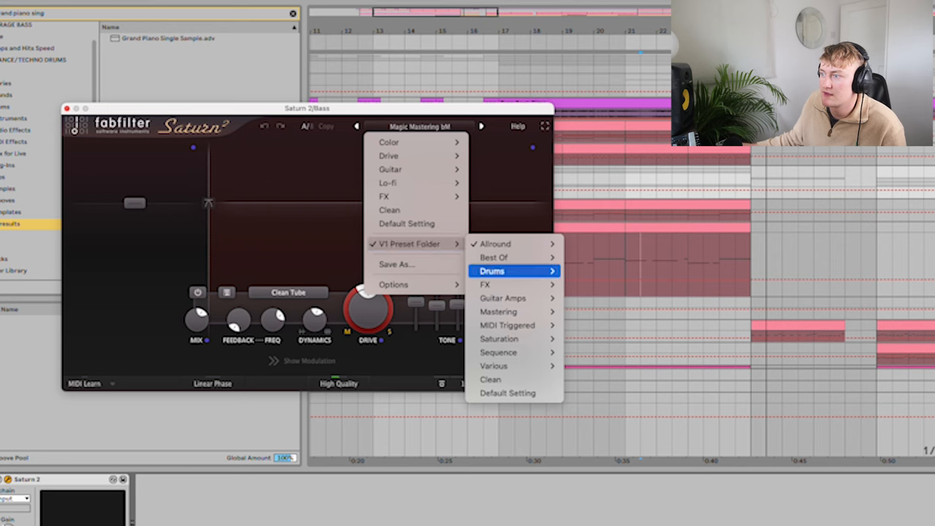
mouse_move(497, 243)
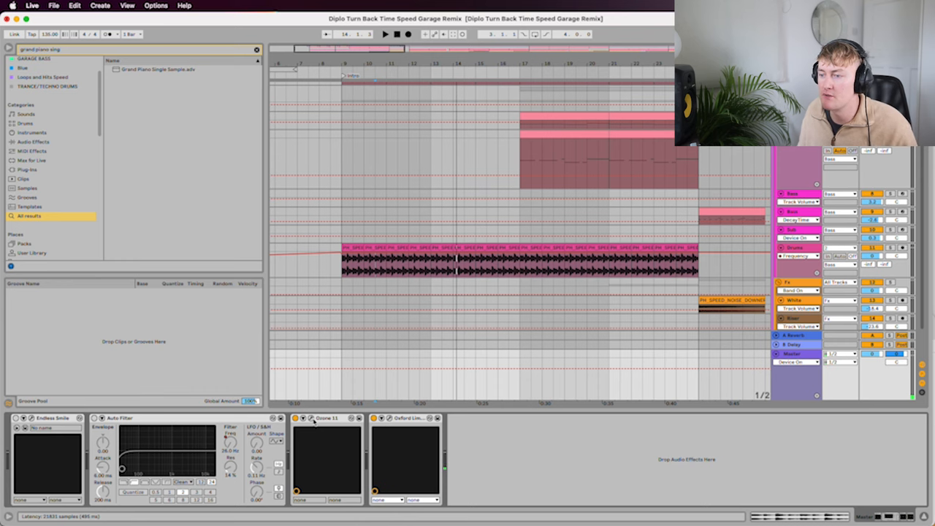
click(312, 418)
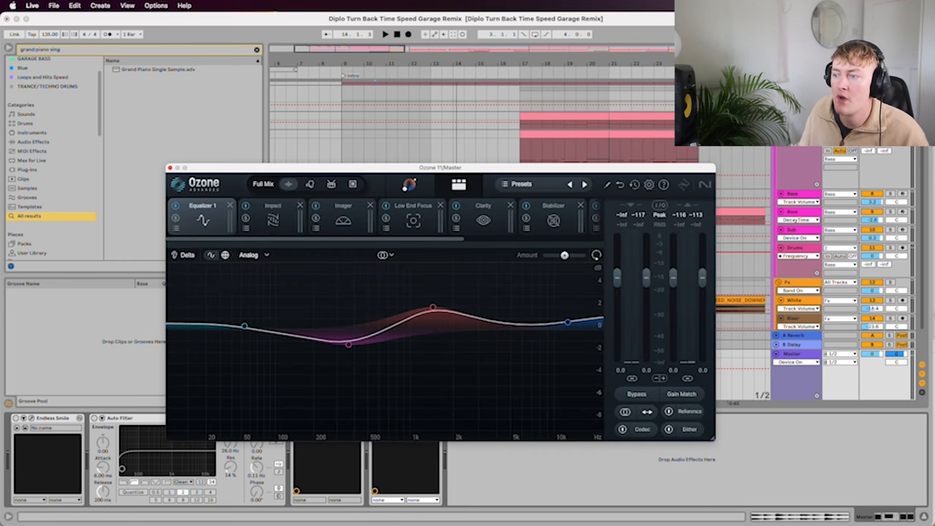
click(353, 184)
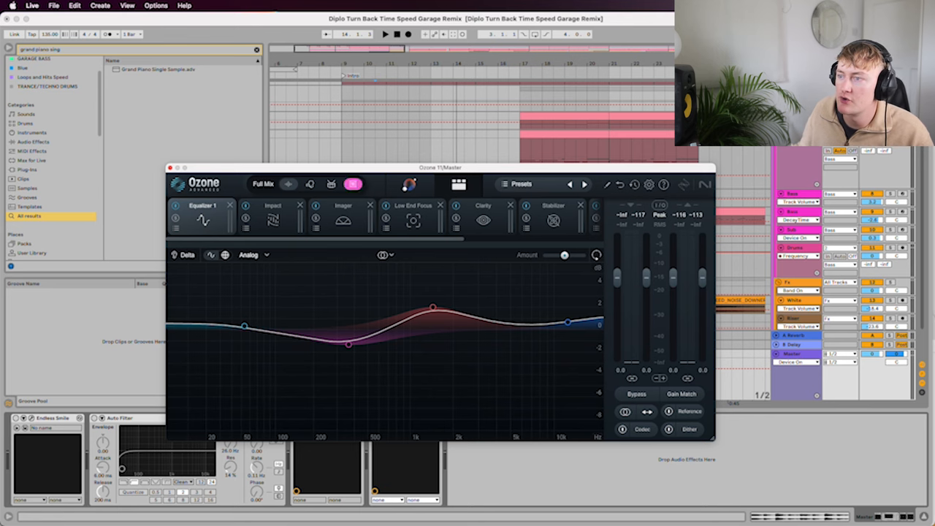
drag(446, 167, 378, 81)
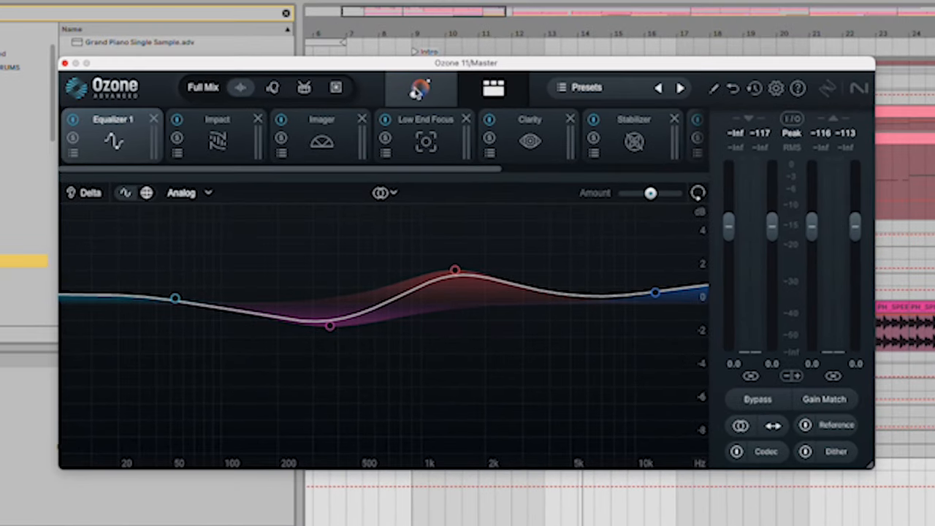
mouse_move(435, 104)
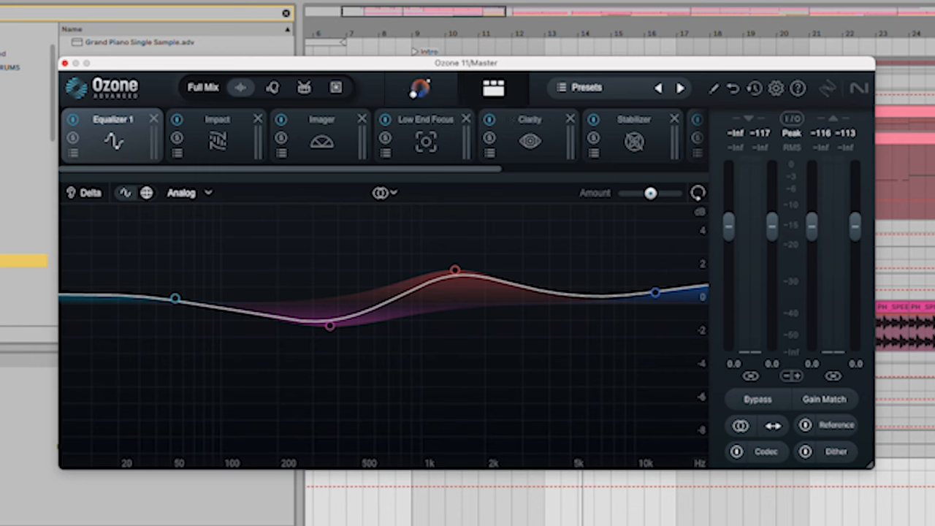
click(803, 425)
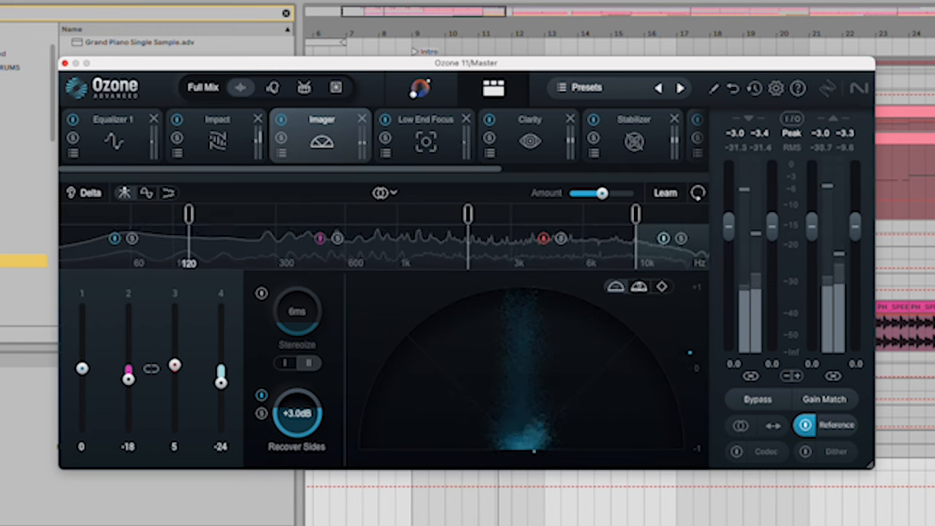
Step: Collapse the Imager's lowest band to full mono (-100), after testing it at maximum width
drag(82, 368, 82, 430)
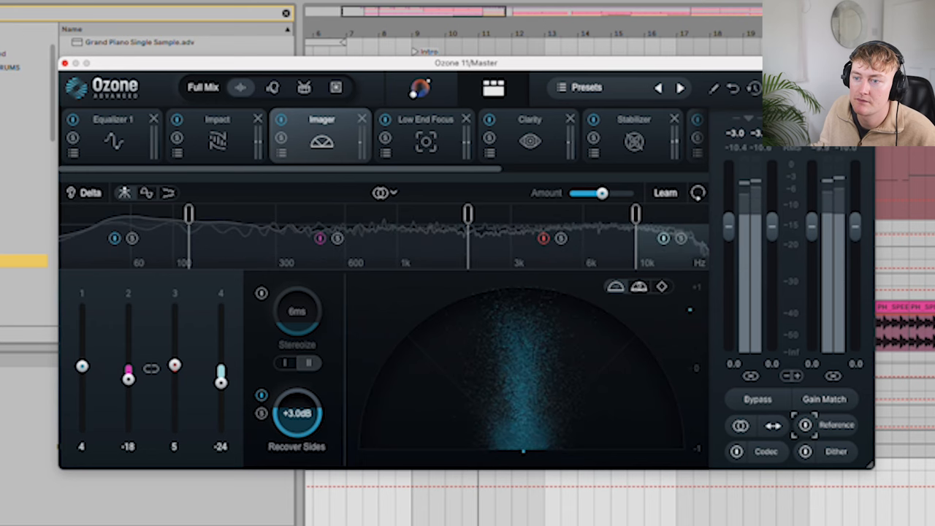
drag(81, 366, 82, 430)
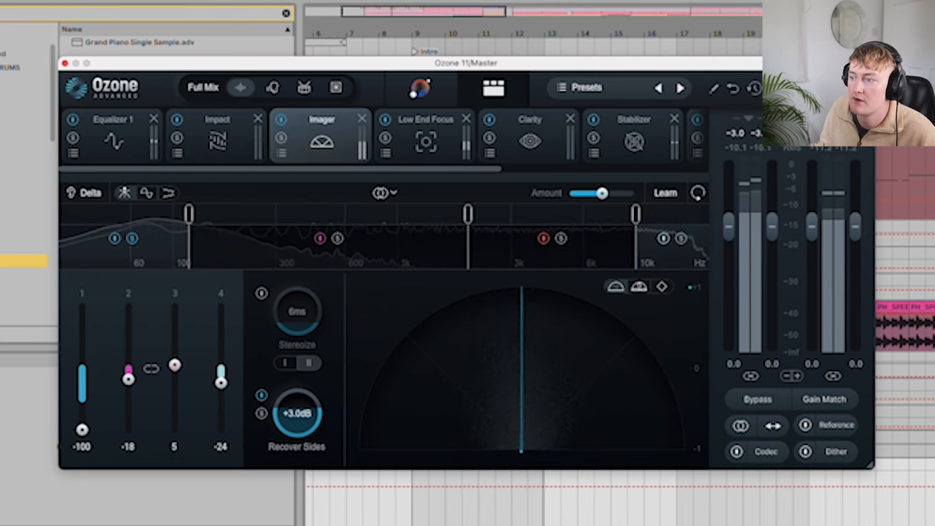
drag(82, 429, 82, 306)
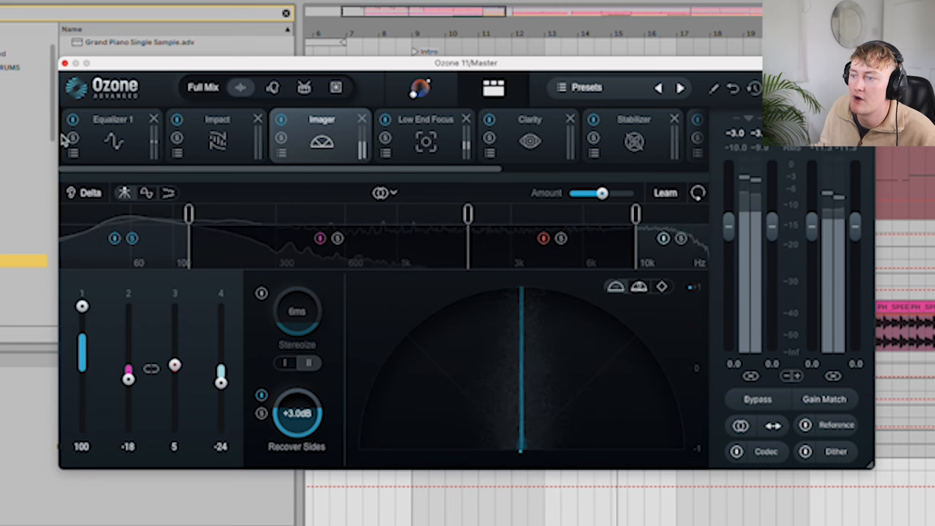
drag(82, 306, 82, 430)
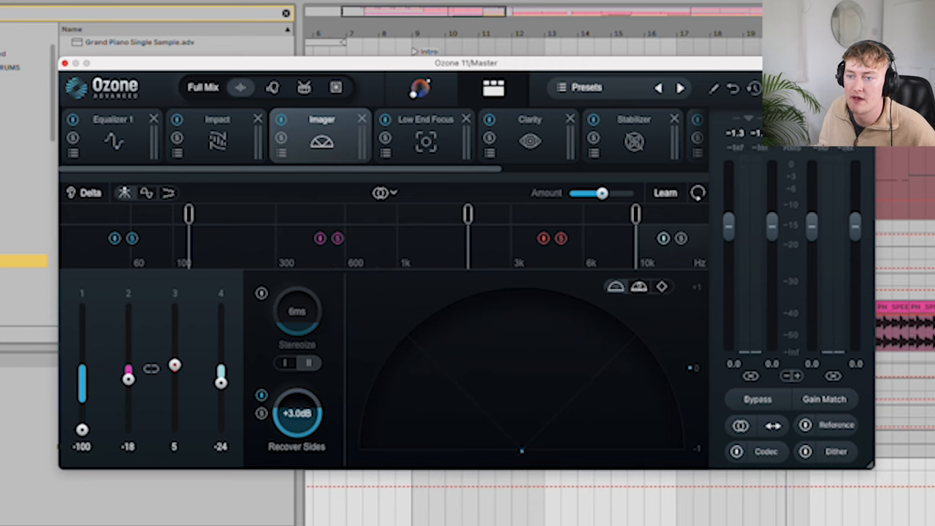
Step: Keep the upper bands slightly narrowed at -18, -4 and -25 after auditioning them wide
drag(222, 380, 222, 318)
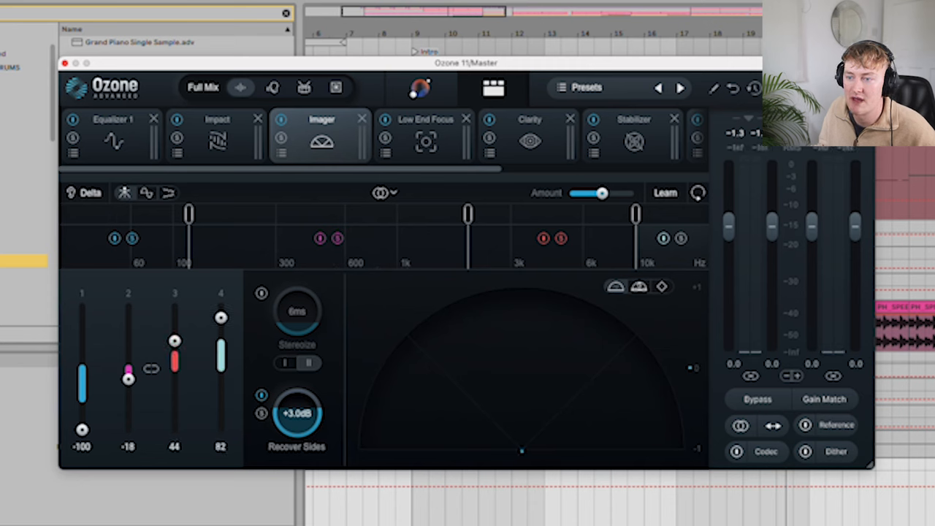
drag(222, 318, 222, 381)
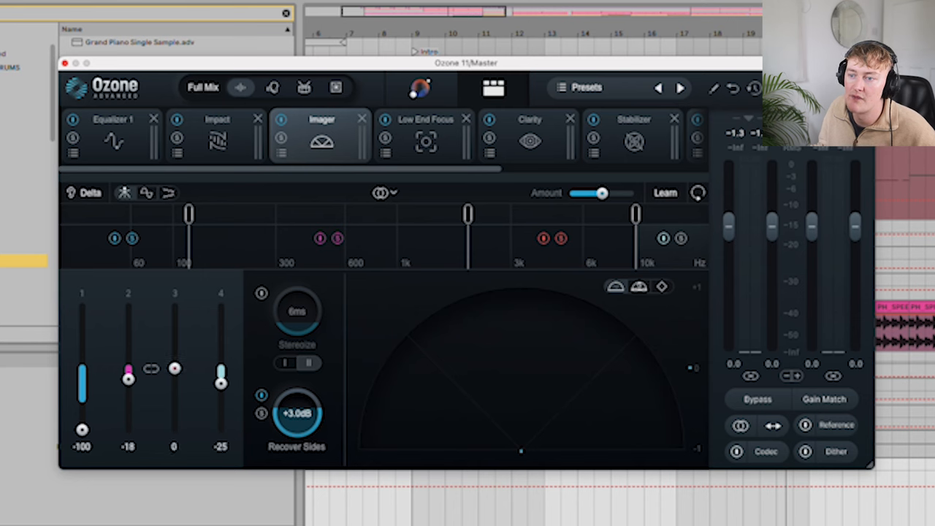
drag(176, 368, 175, 373)
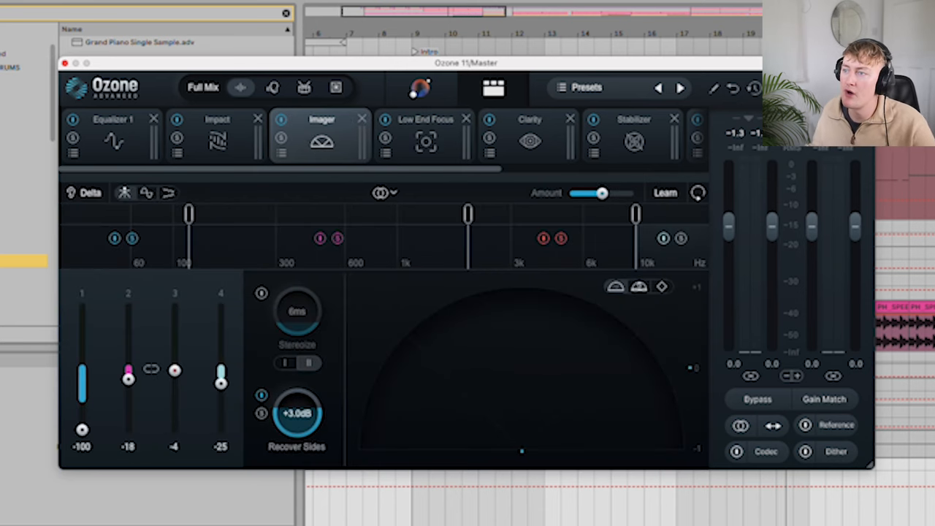
click(425, 120)
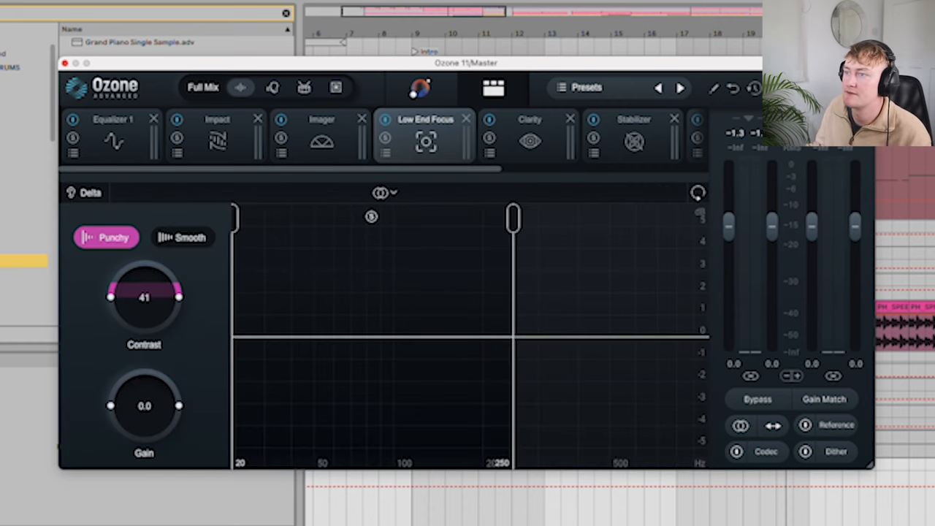
Step: Step through Ozone's Clarity and Maximizer stages, then bring up the Oxford Limiter on the master
click(529, 120)
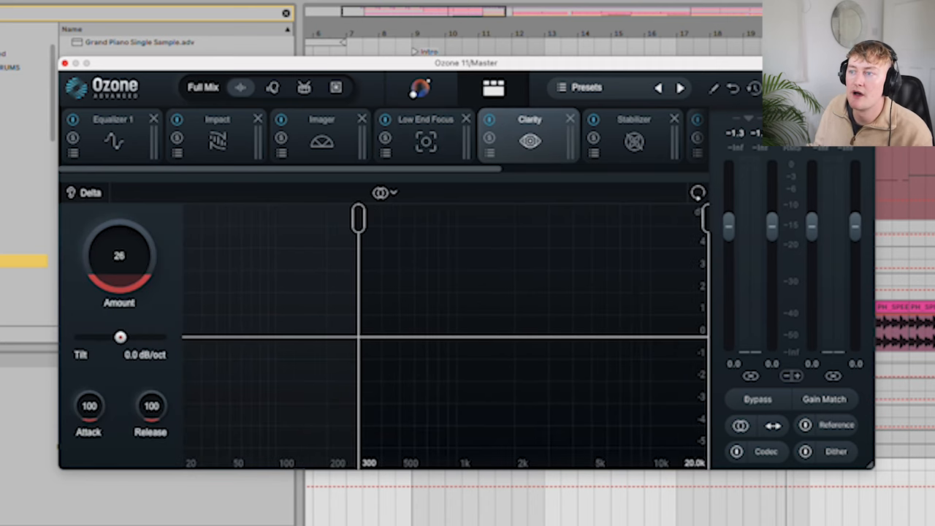
click(424, 120)
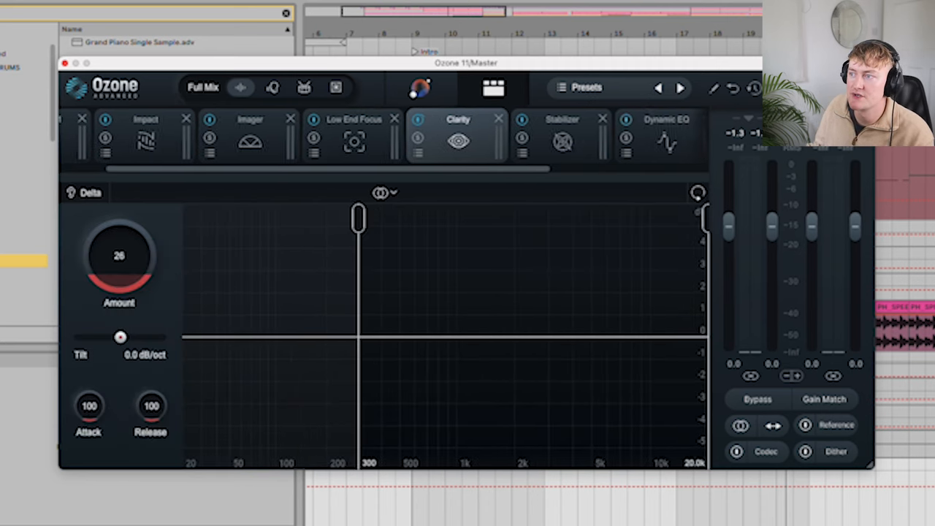
click(462, 141)
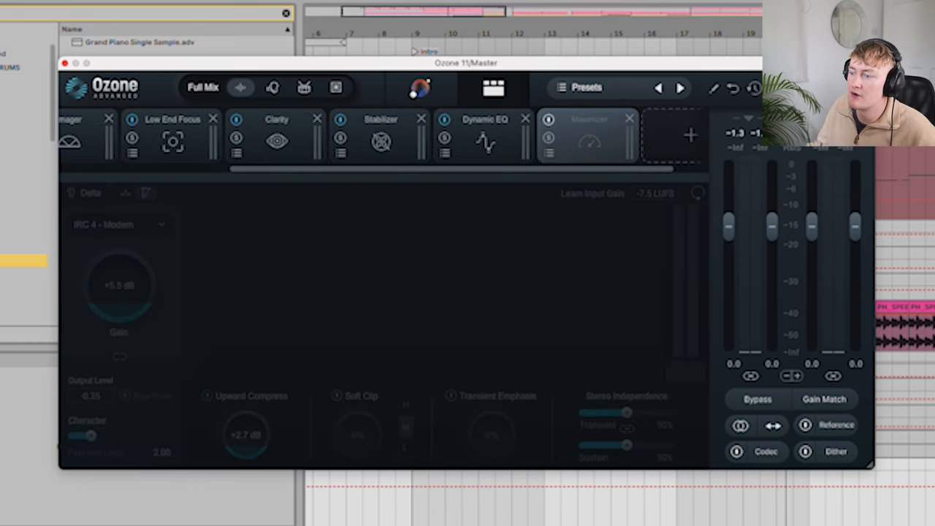
click(589, 120)
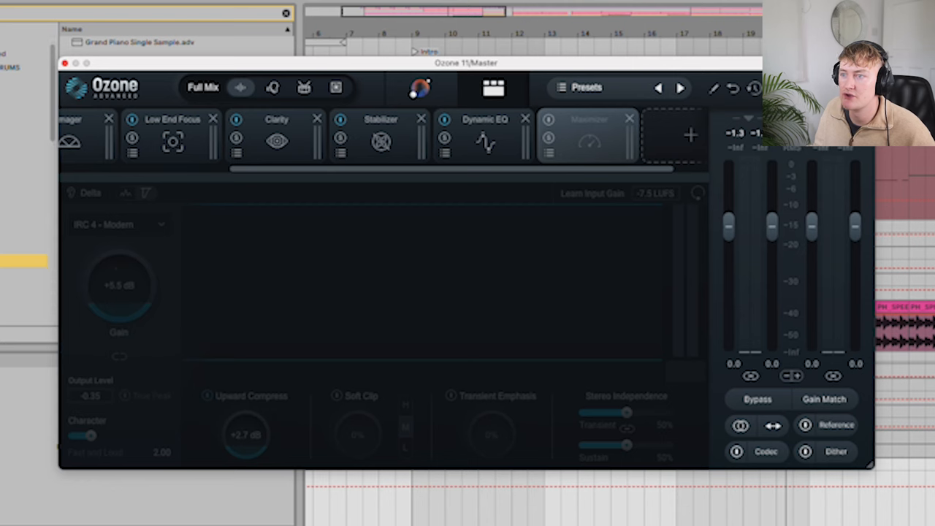
click(588, 120)
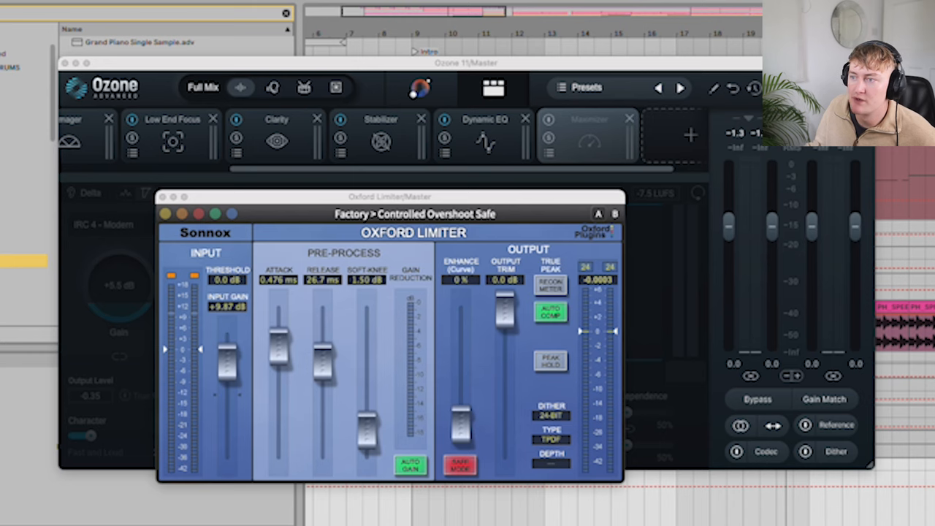
Step: Nudge the Oxford Limiter window up so its +9.87 dB input gain and enhance settings show
drag(392, 196, 392, 167)
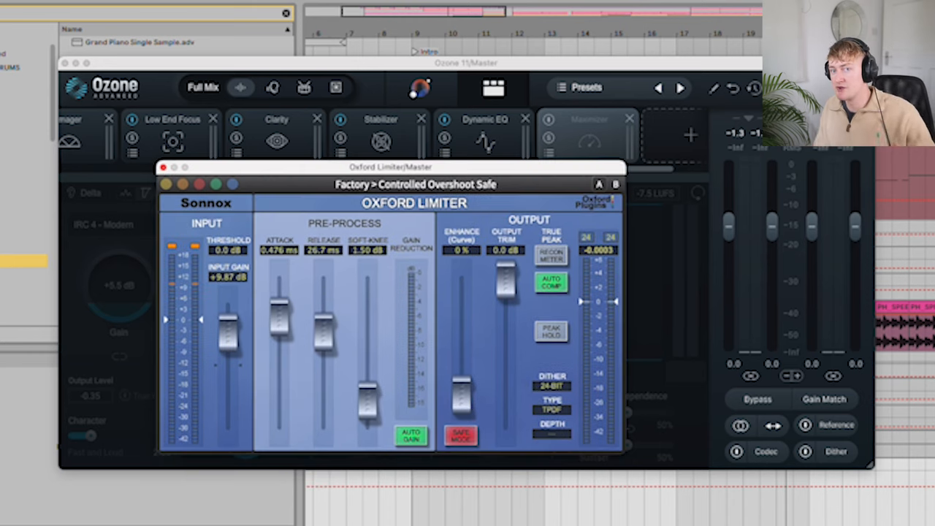
mouse_move(474, 172)
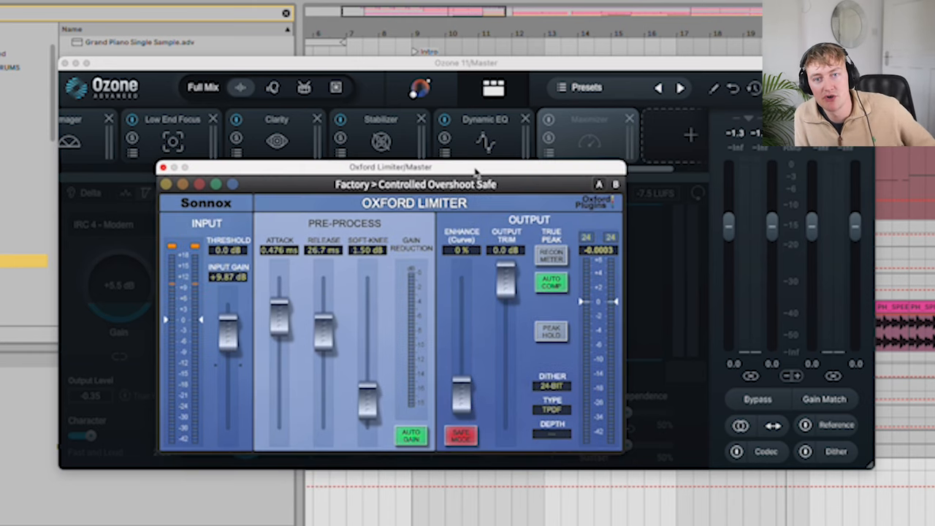